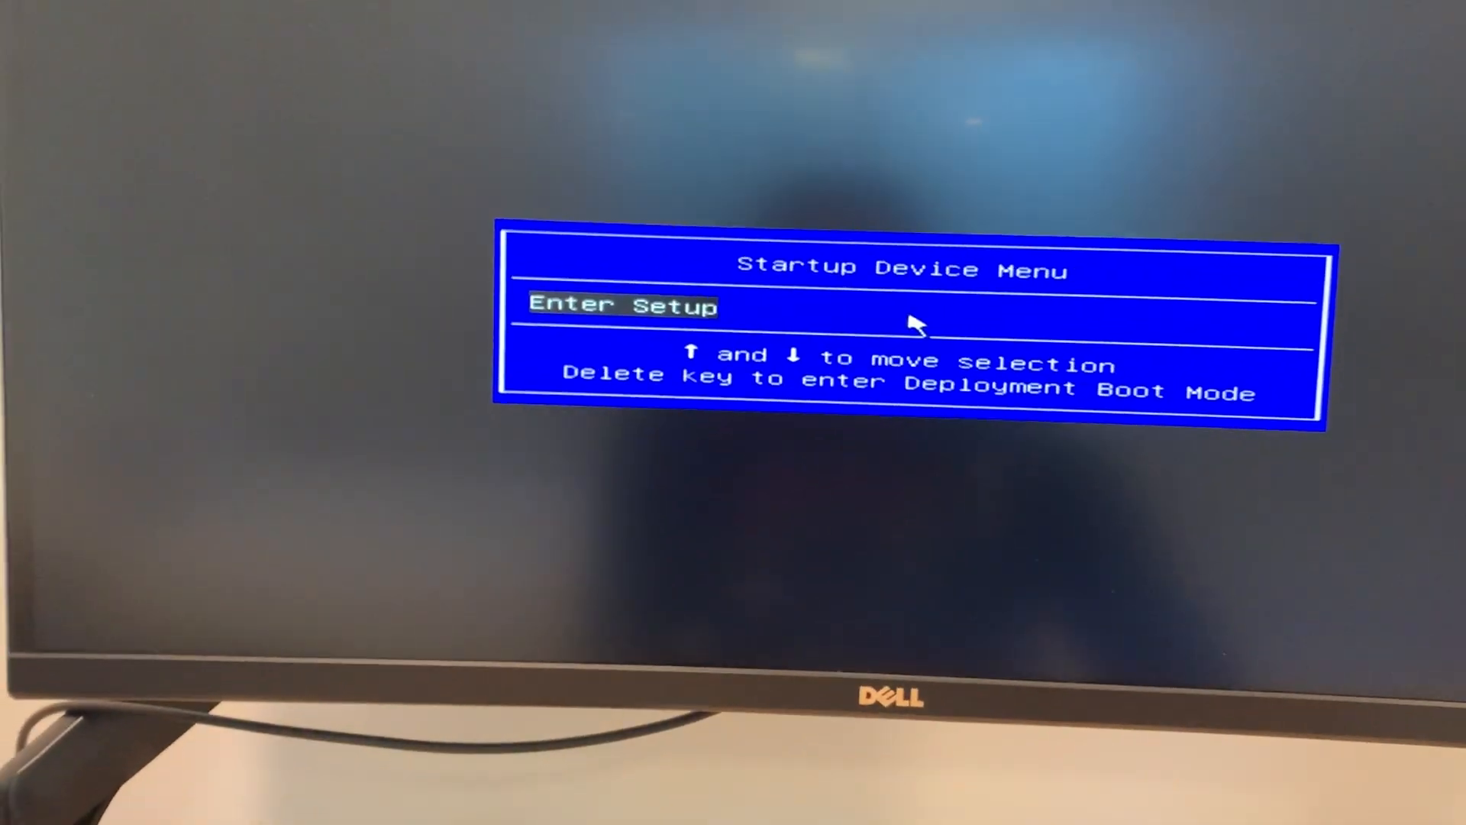
- Enter the BIOS Setup Utility from the Startup Device Menu
key("enter")
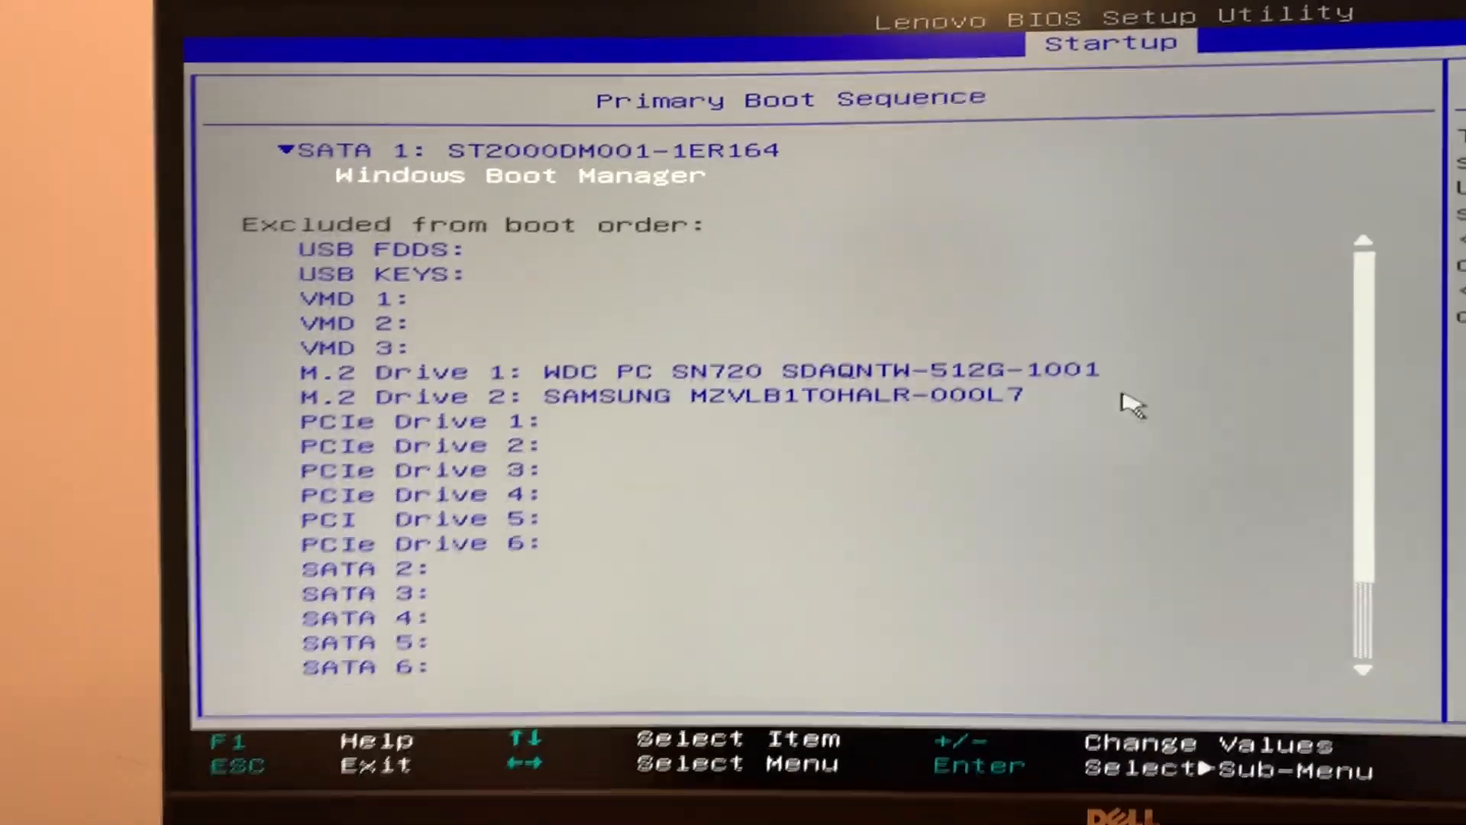
- Save the boot configuration with SATA 1 Windows Boot Manager first and reset into Windows setup
key("F10")
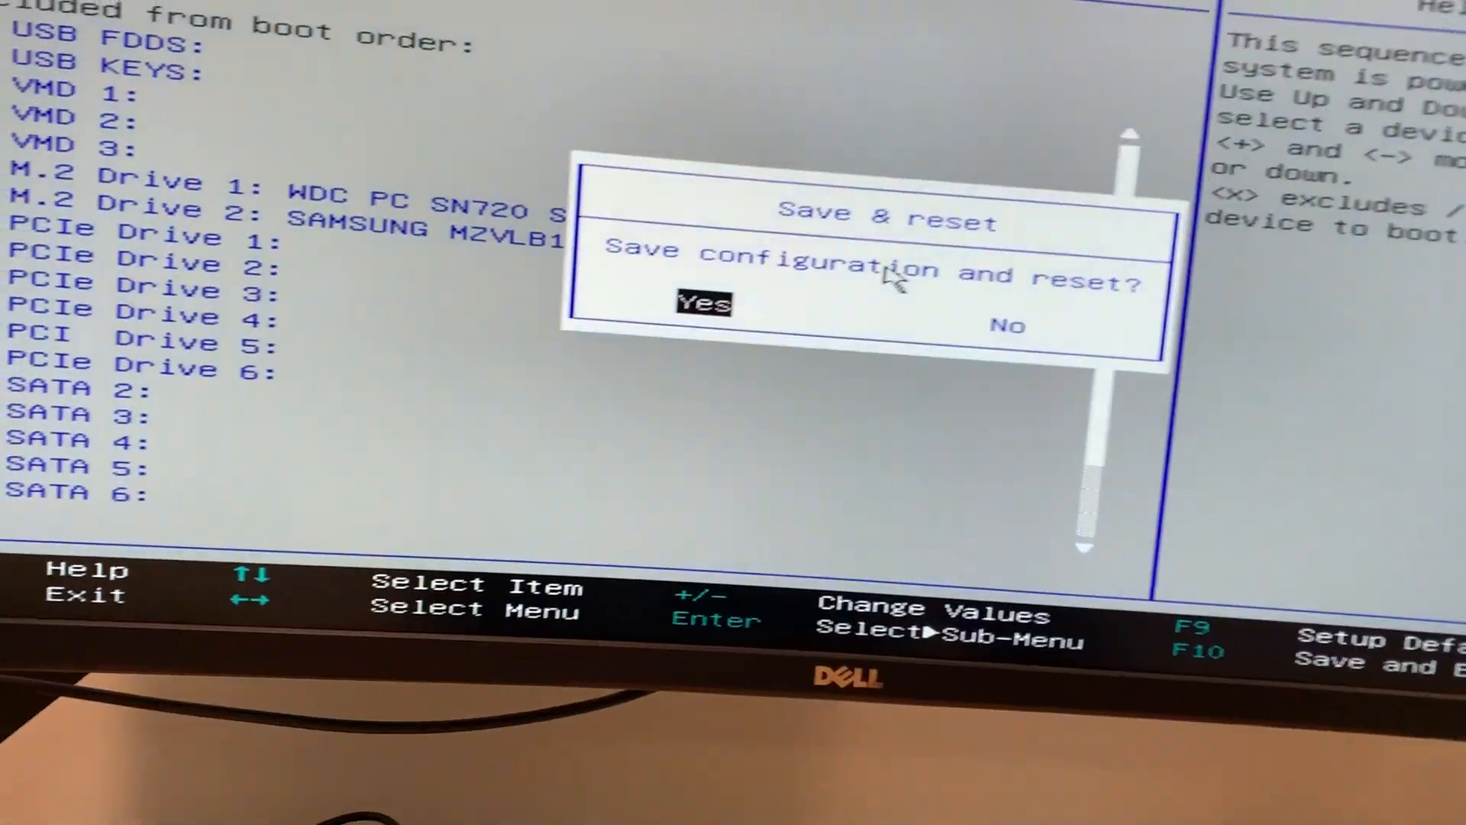
left_click(702, 303)
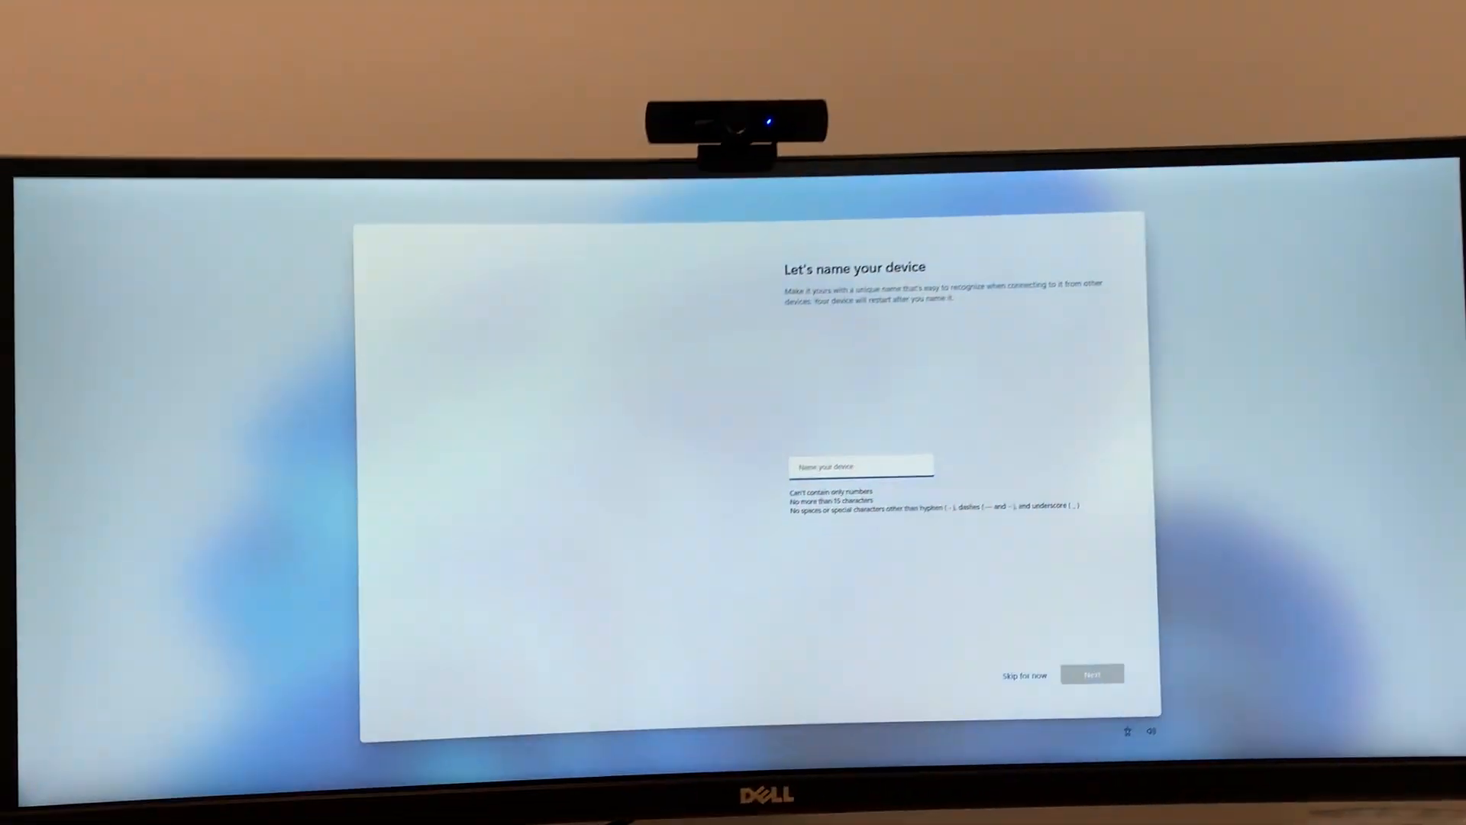